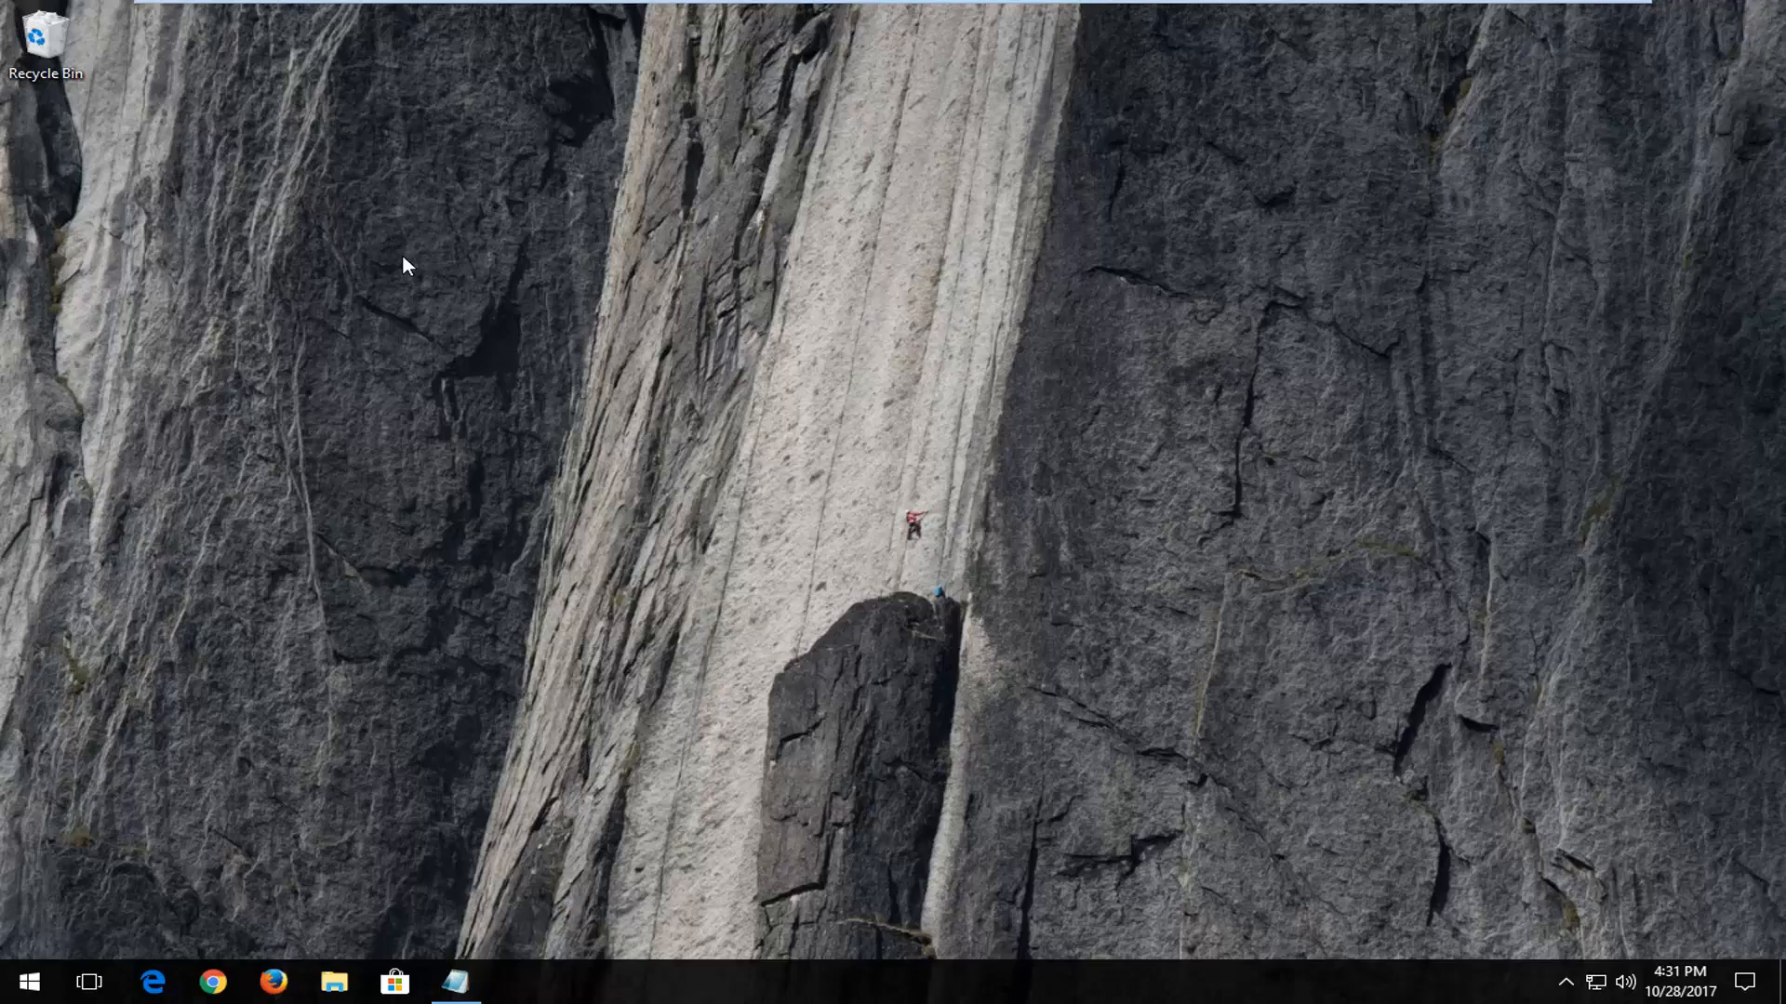
{"action": "mouse_move", "coordinate": [395, 289]}
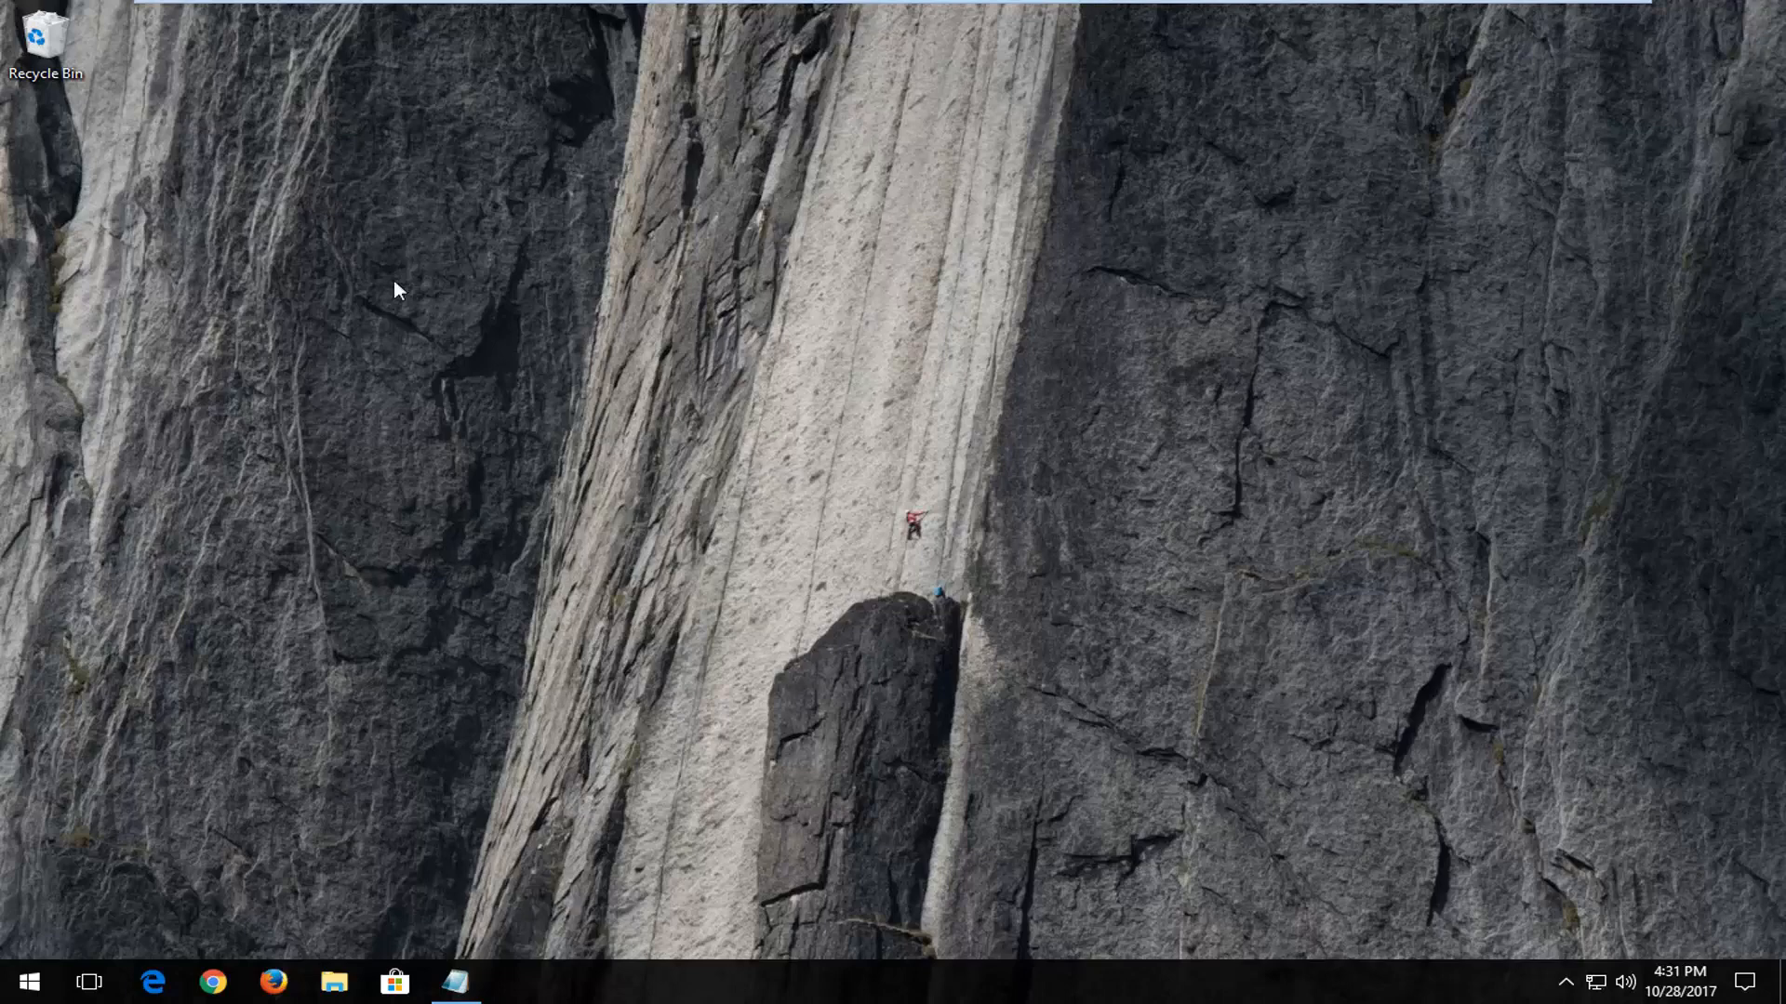
Open the Windows Start menu from the taskbar Start button
{"action": "left_click", "coordinate": [35, 997]}
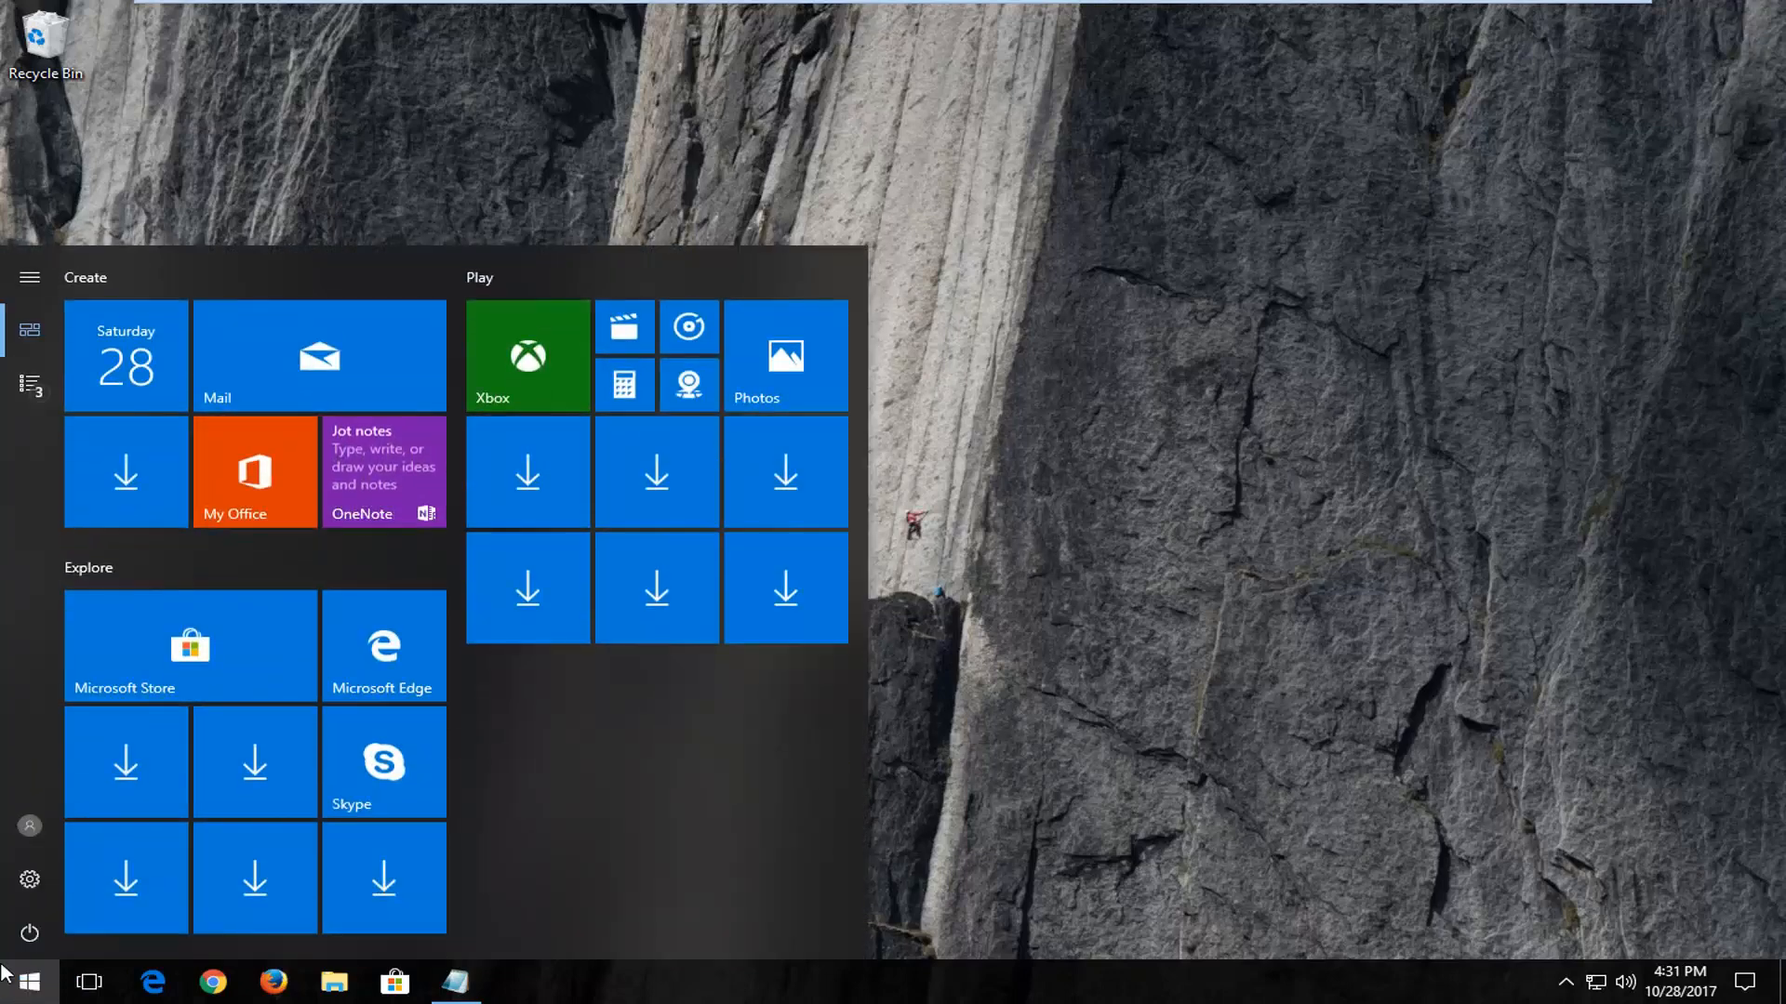
Search Start for 'this pc' and launch the This PC app
{"action": "type", "text": "this pc"}
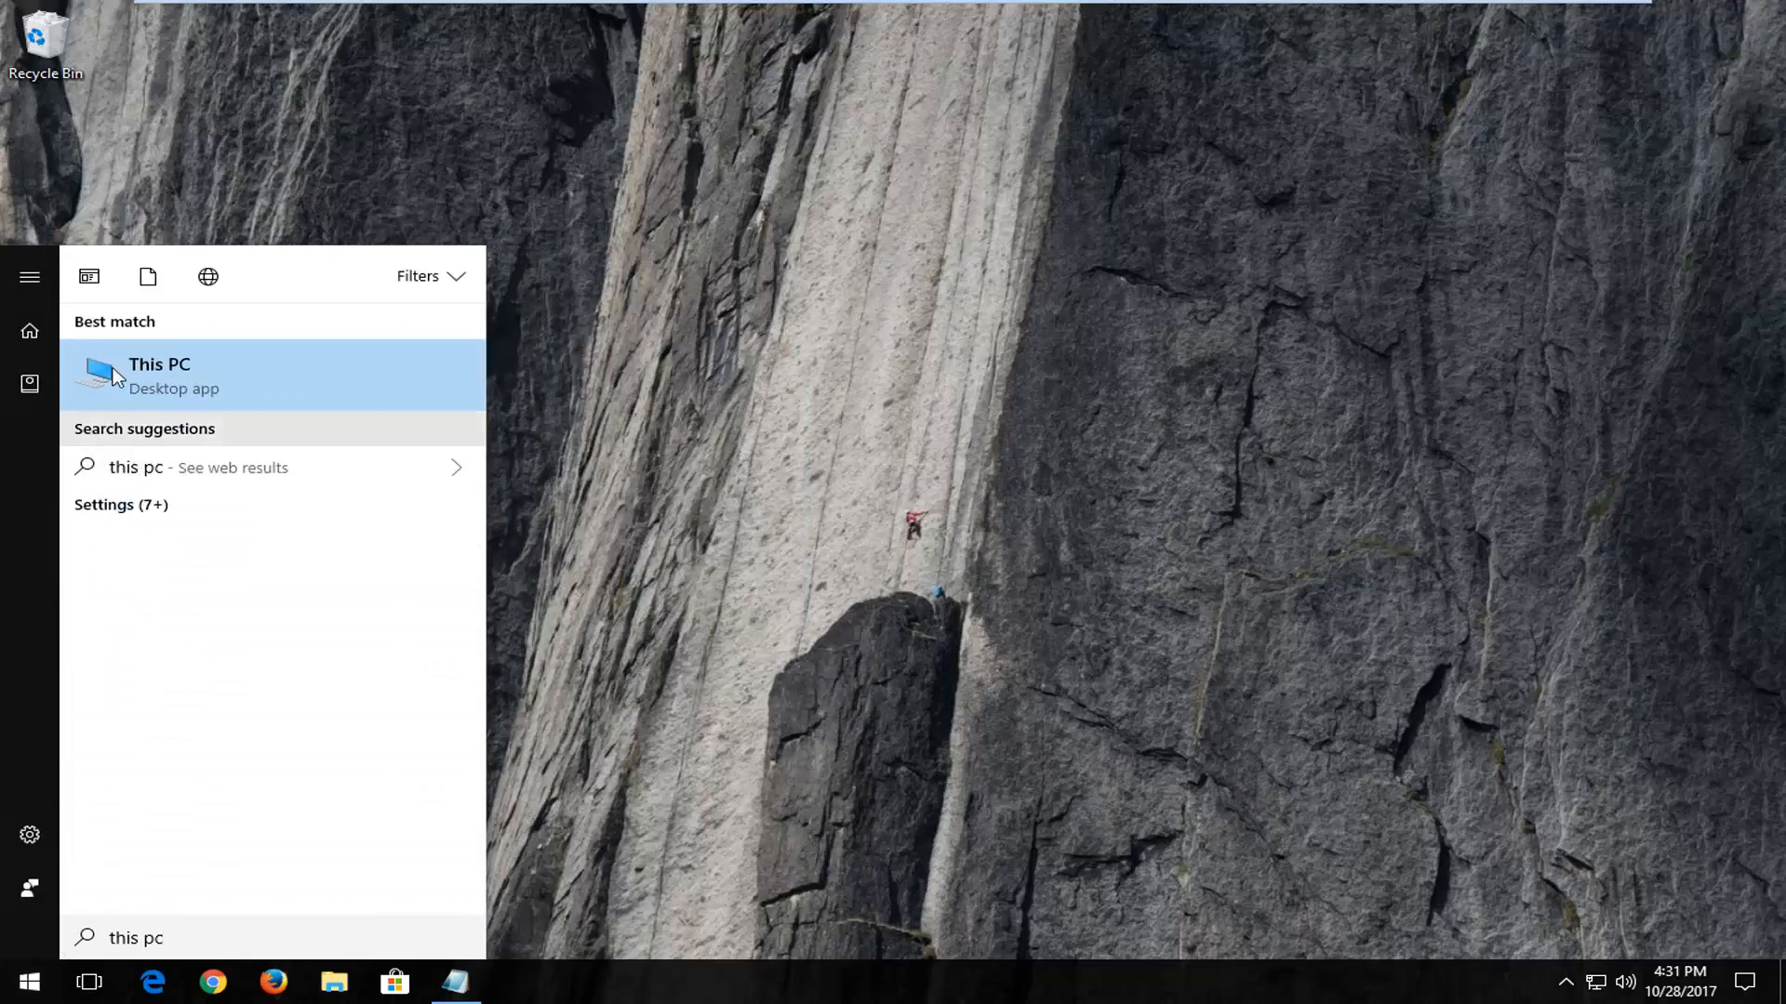
{"action": "left_click", "coordinate": [158, 375]}
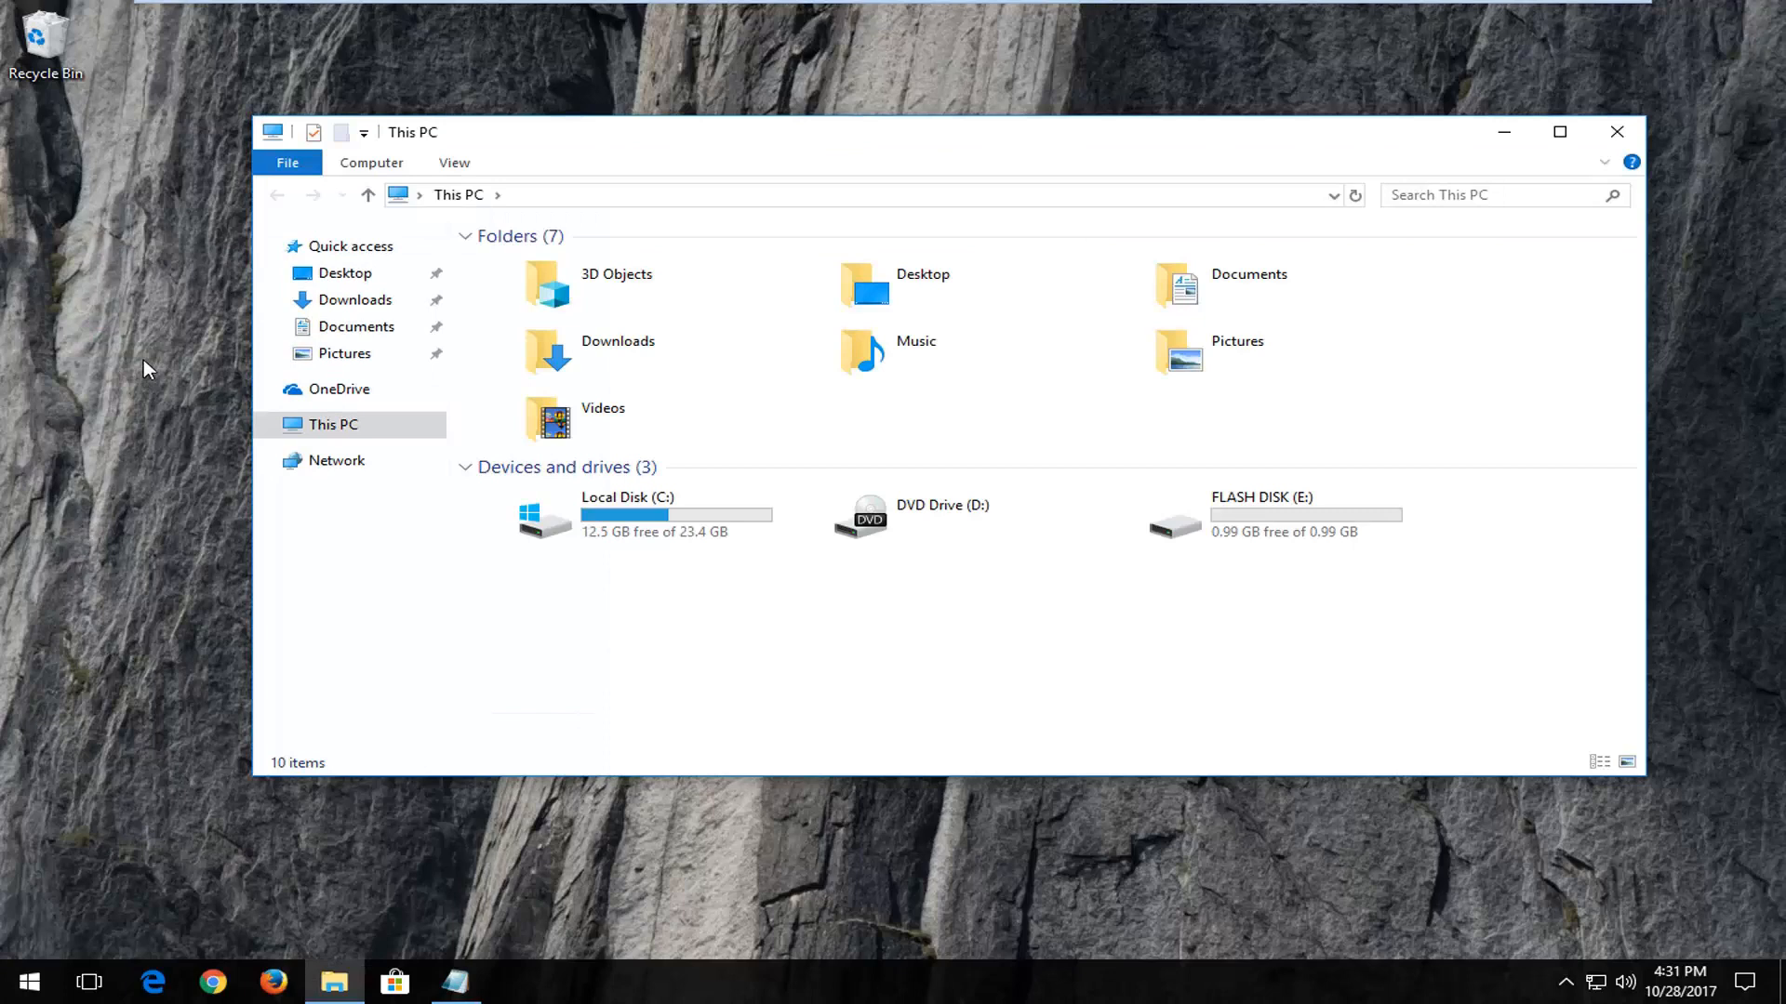
{"action": "mouse_move", "coordinate": [1250, 520]}
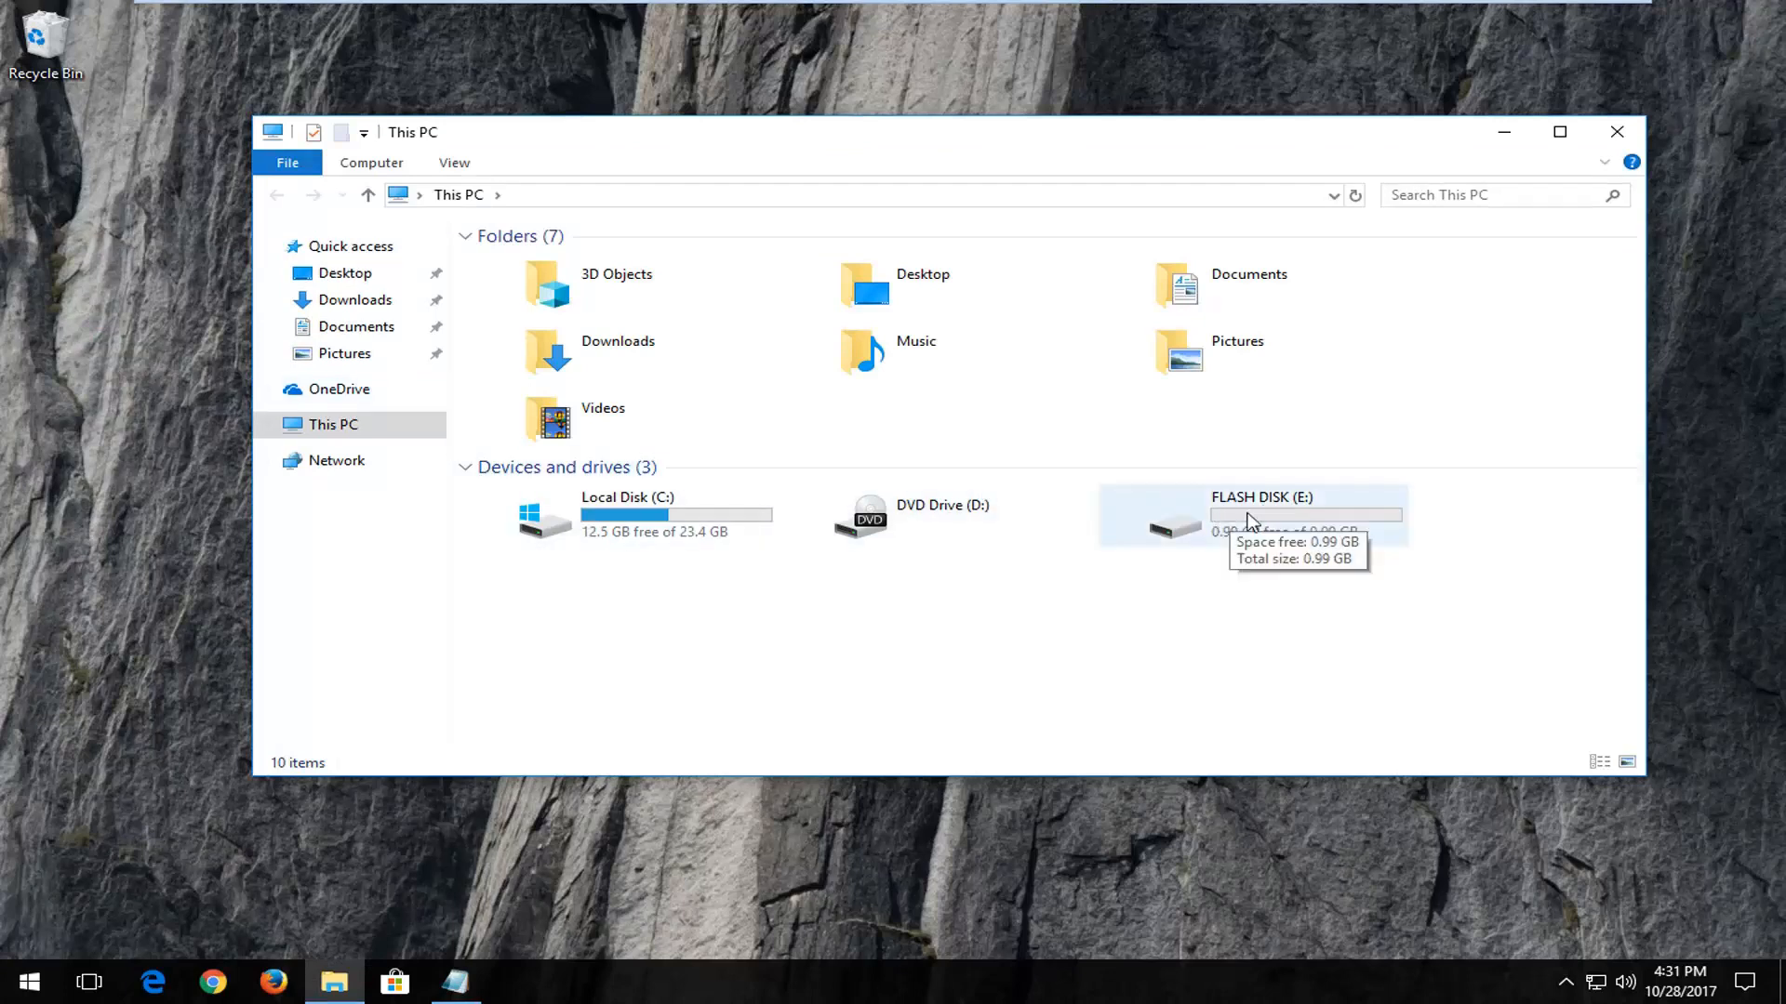
{"action": "mouse_move", "coordinate": [1242, 546]}
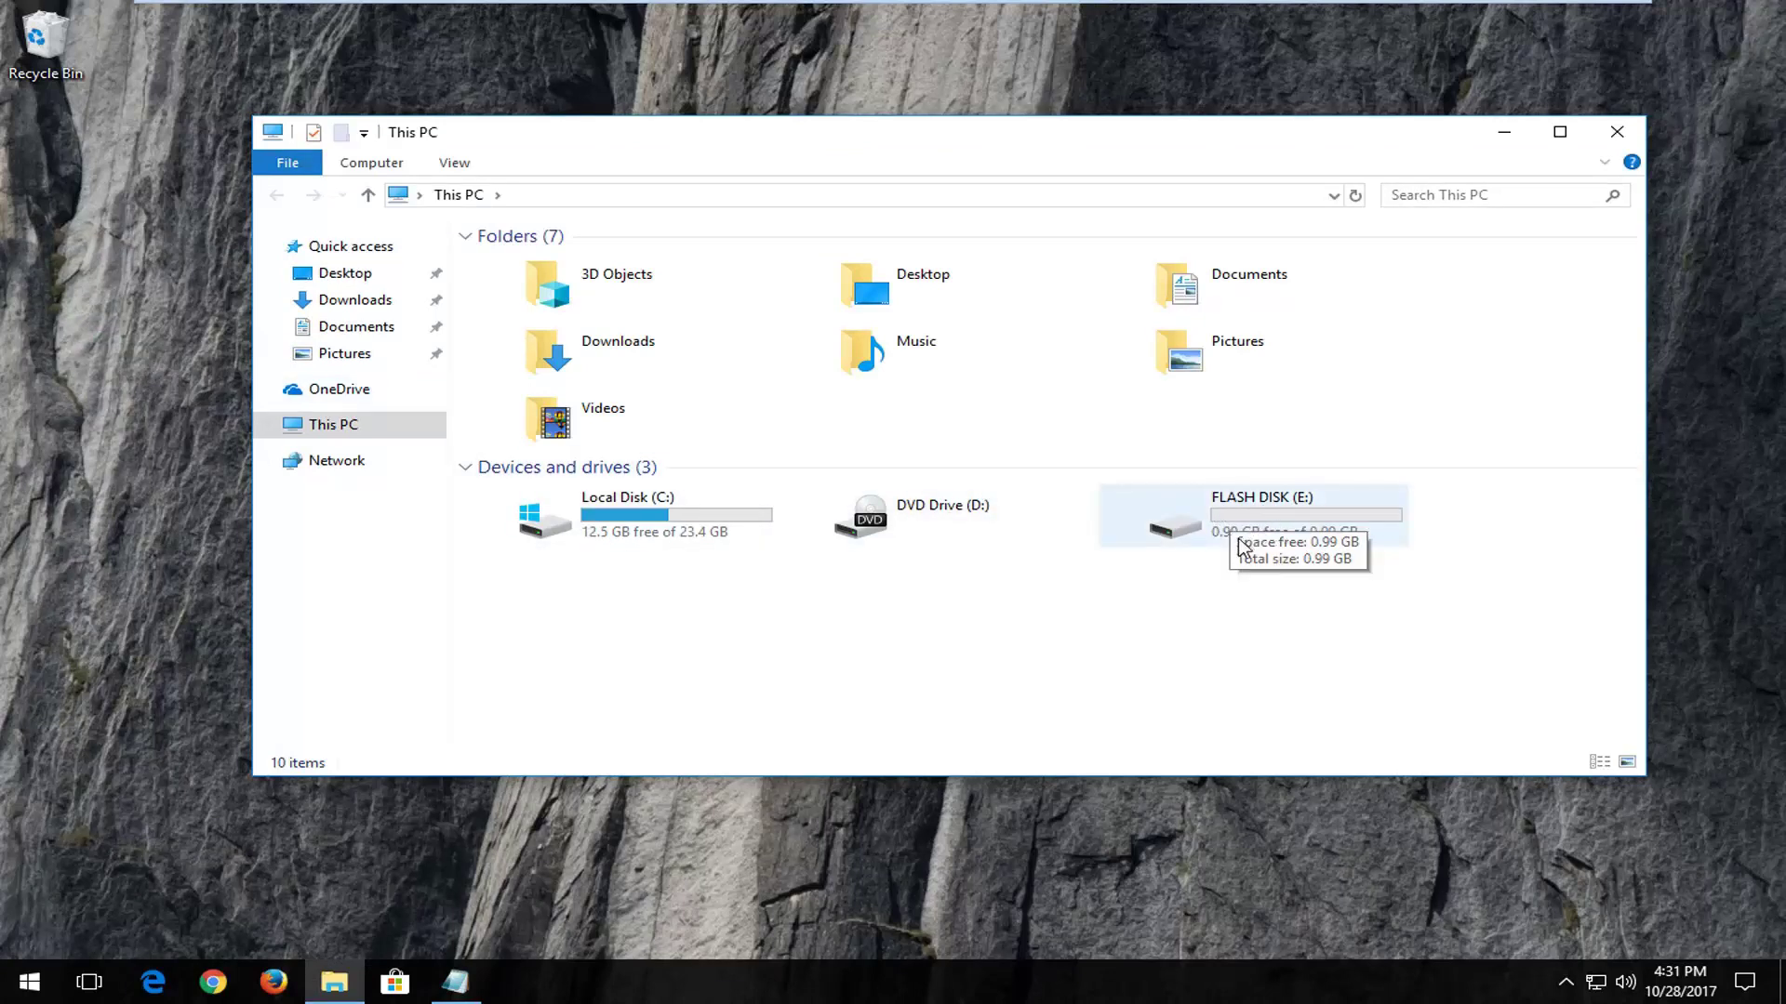
Open the Format dialog for FLASH DISK (E:) from its right-click menu
{"action": "right_click", "coordinate": [1235, 535]}
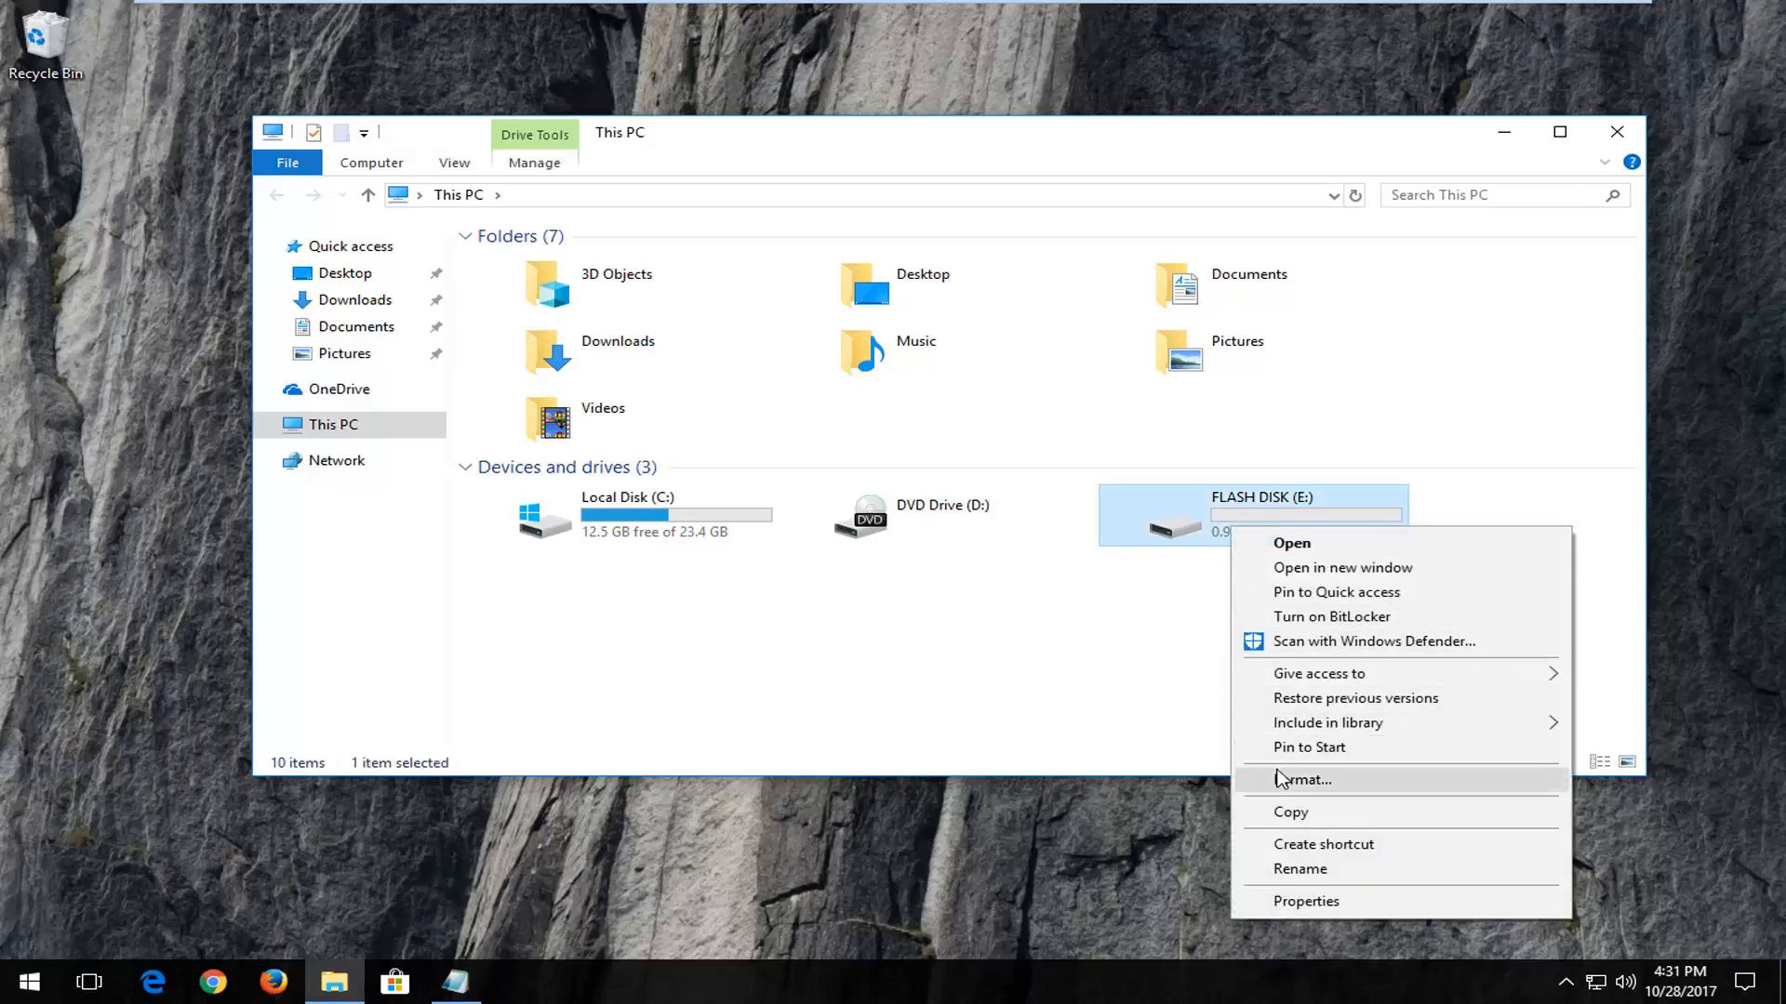
{"action": "left_click", "coordinate": [1304, 780]}
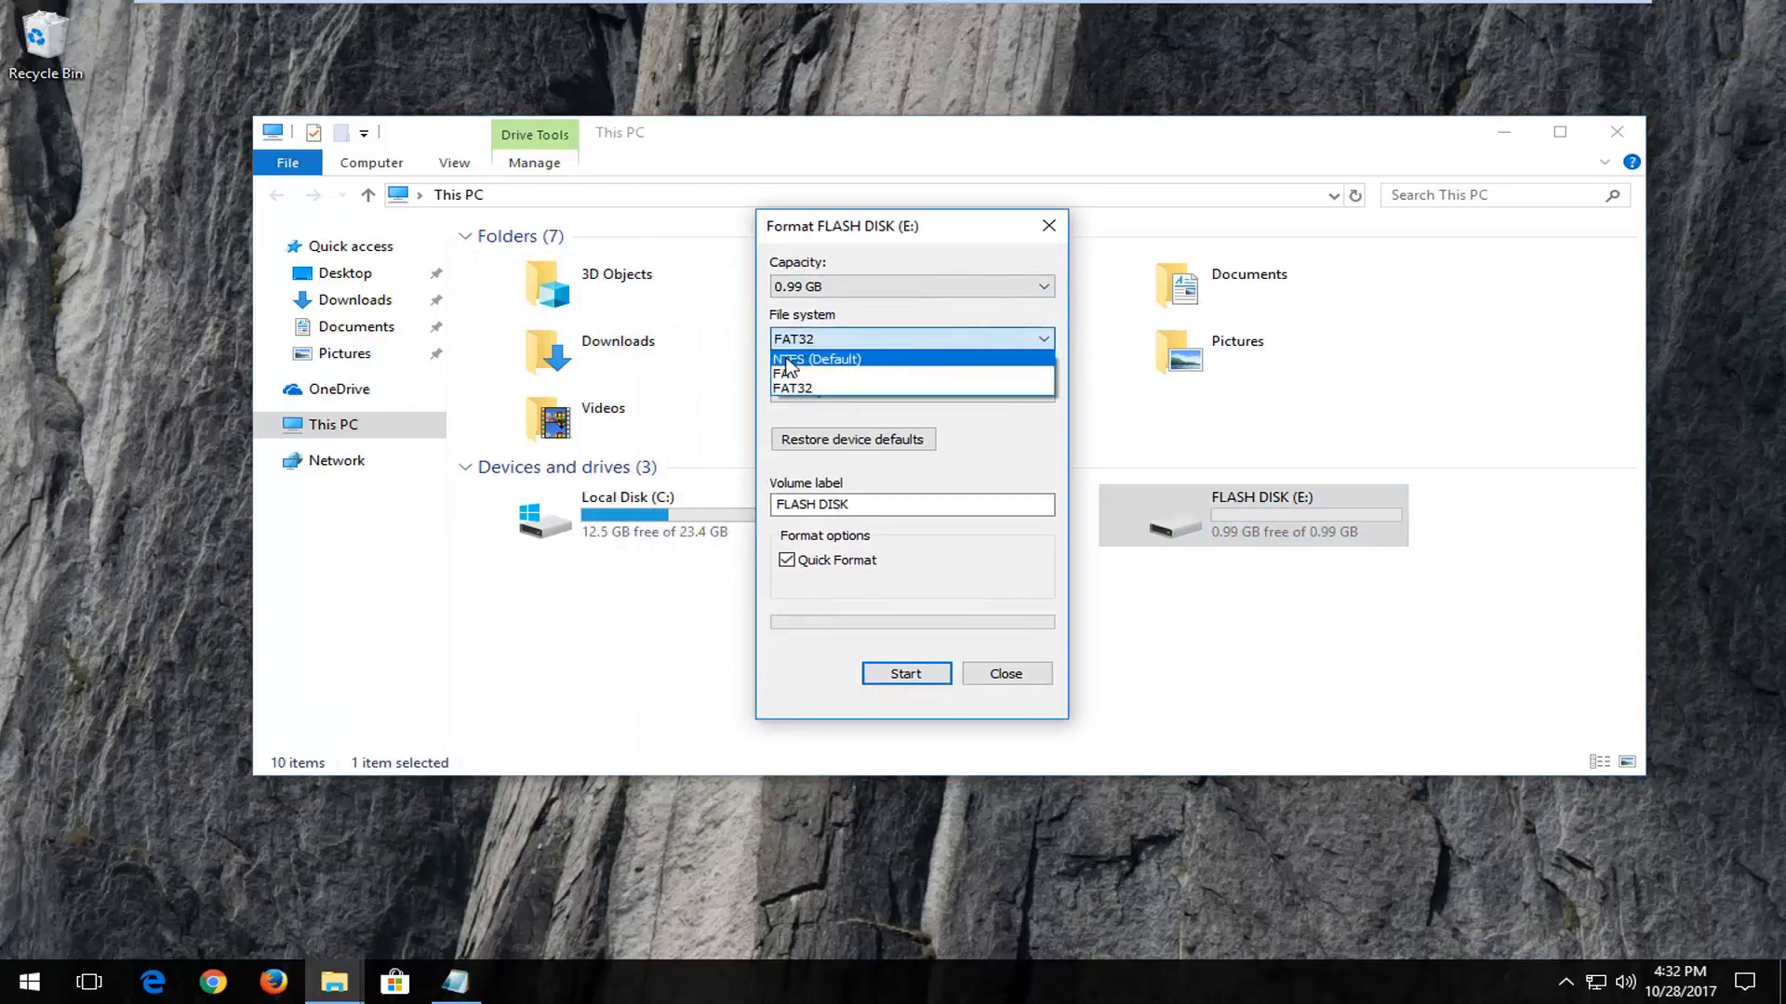
Format FLASH DISK (E:) as NTFS, accept the erase warning, and close the dialog
{"action": "left_click", "coordinate": [817, 359]}
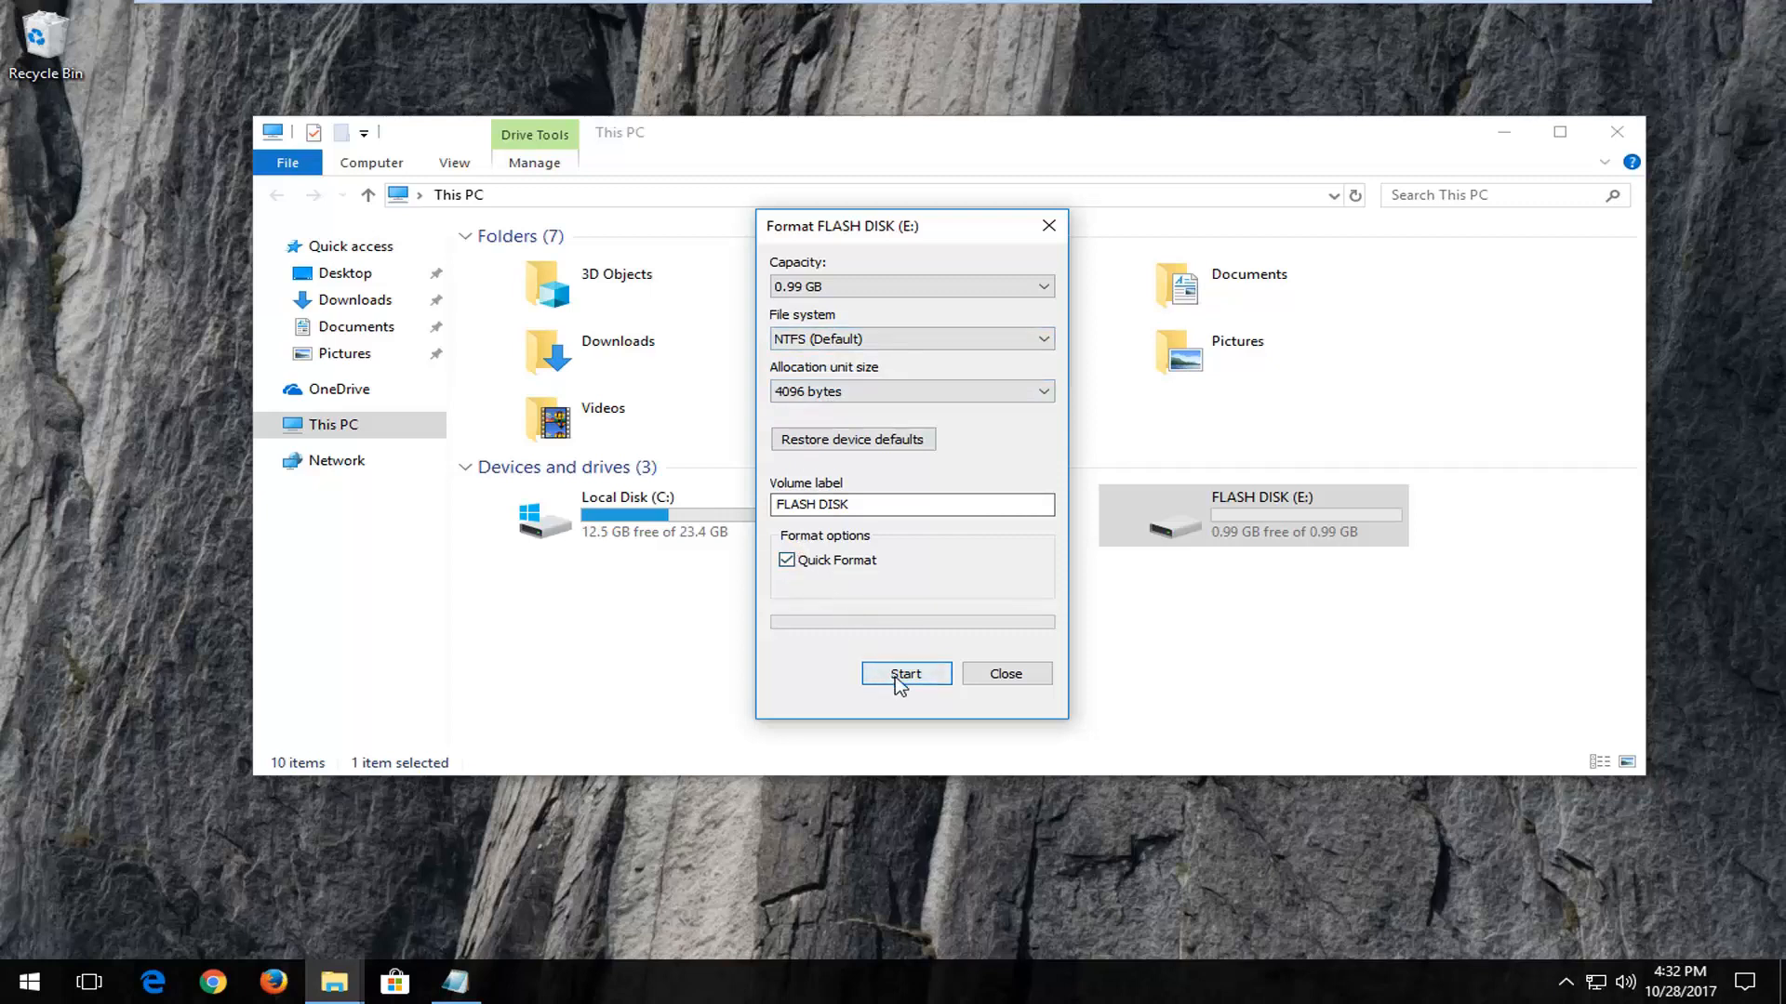
{"action": "left_click", "coordinate": [906, 673]}
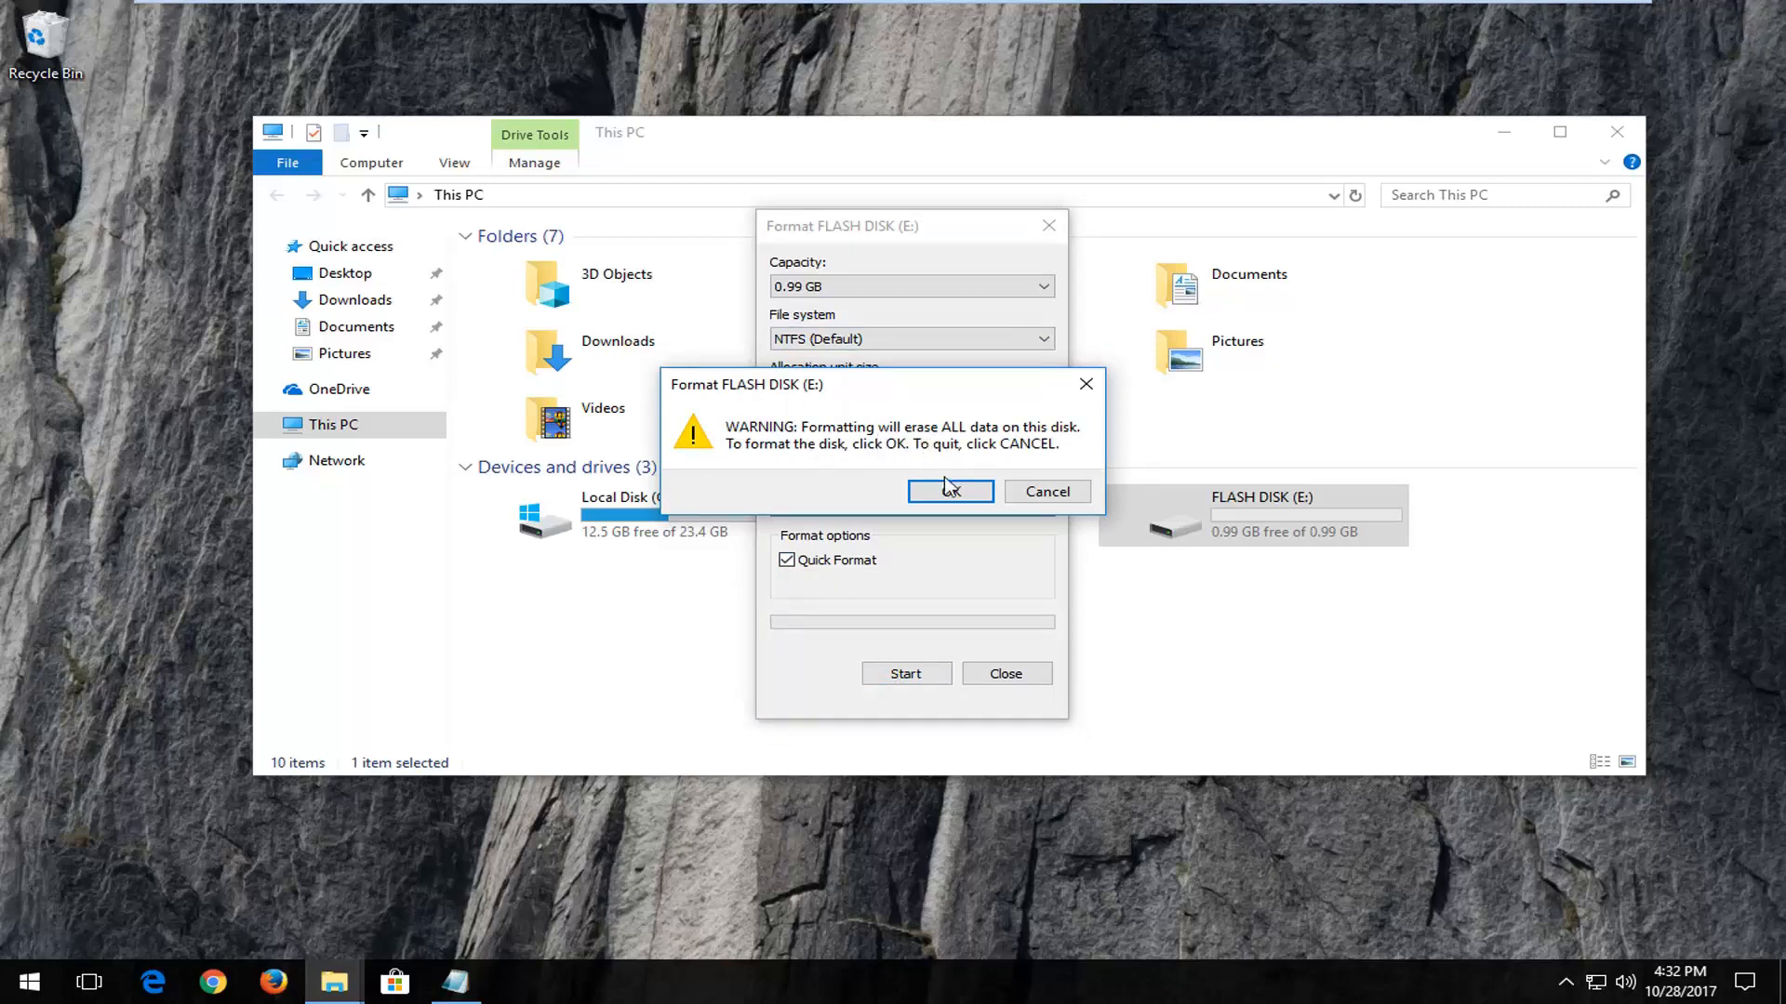
{"action": "left_click", "coordinate": [950, 492]}
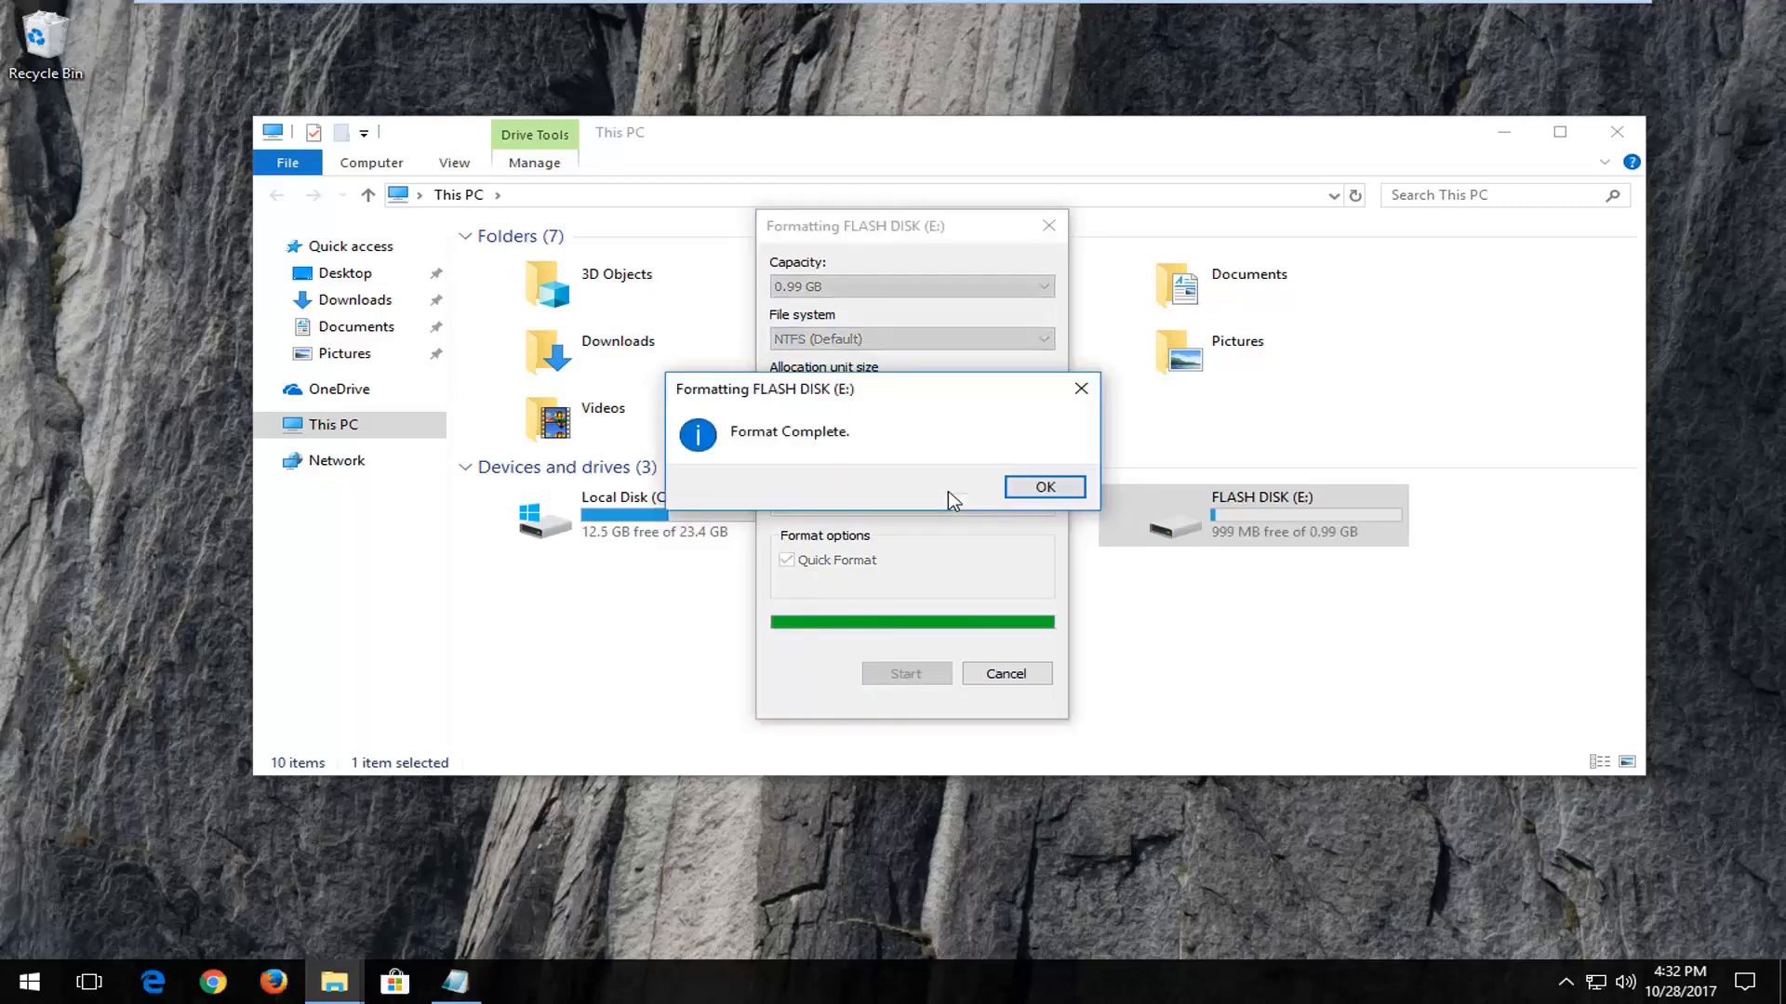
{"action": "left_click", "coordinate": [1045, 487]}
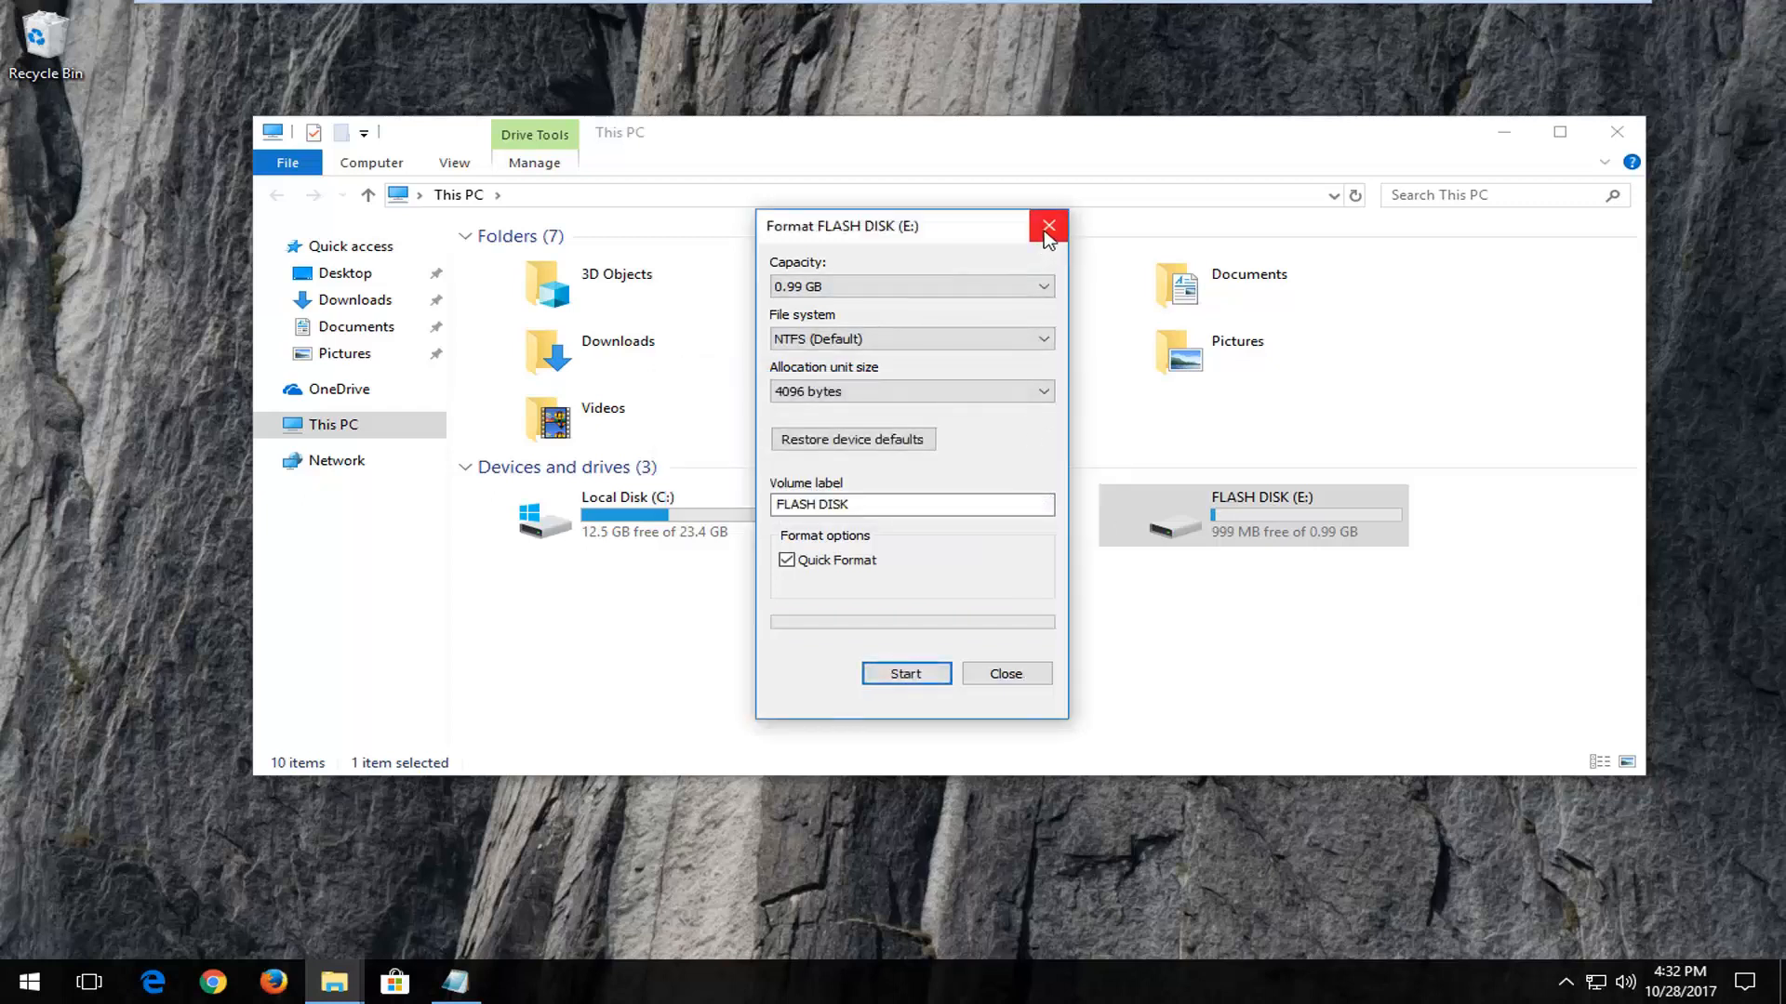
{"action": "left_click", "coordinate": [1047, 226]}
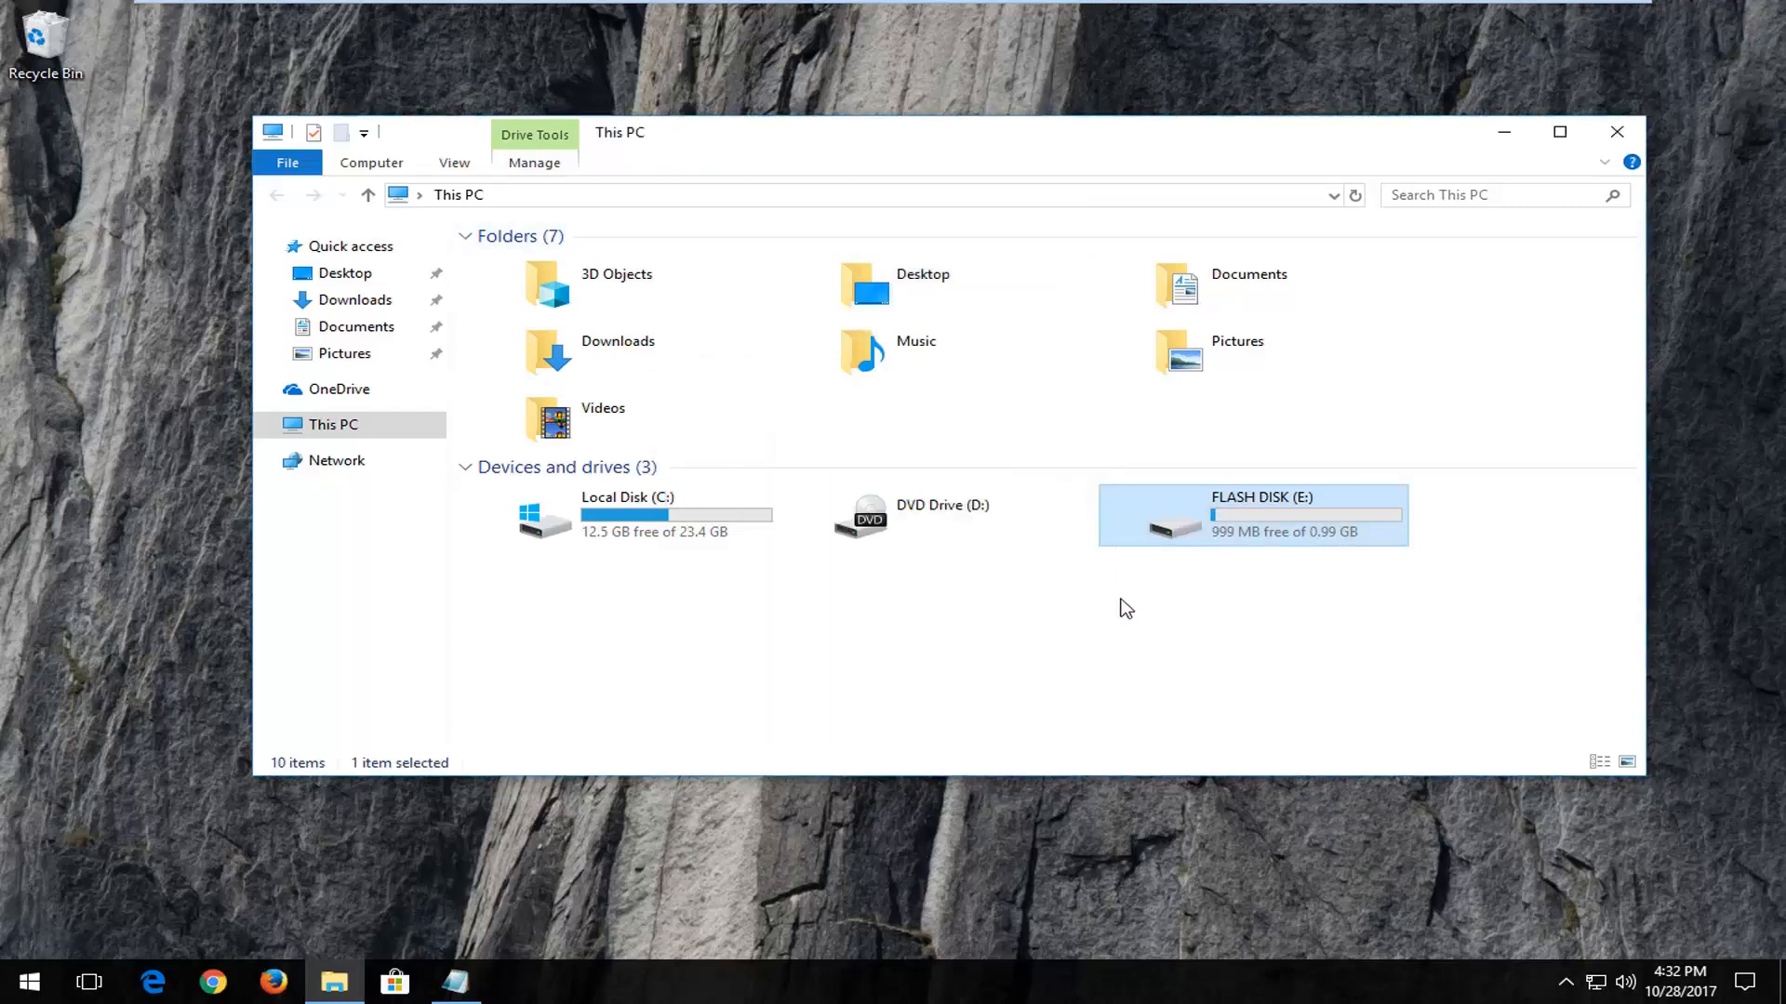
{"action": "mouse_move", "coordinate": [1175, 600]}
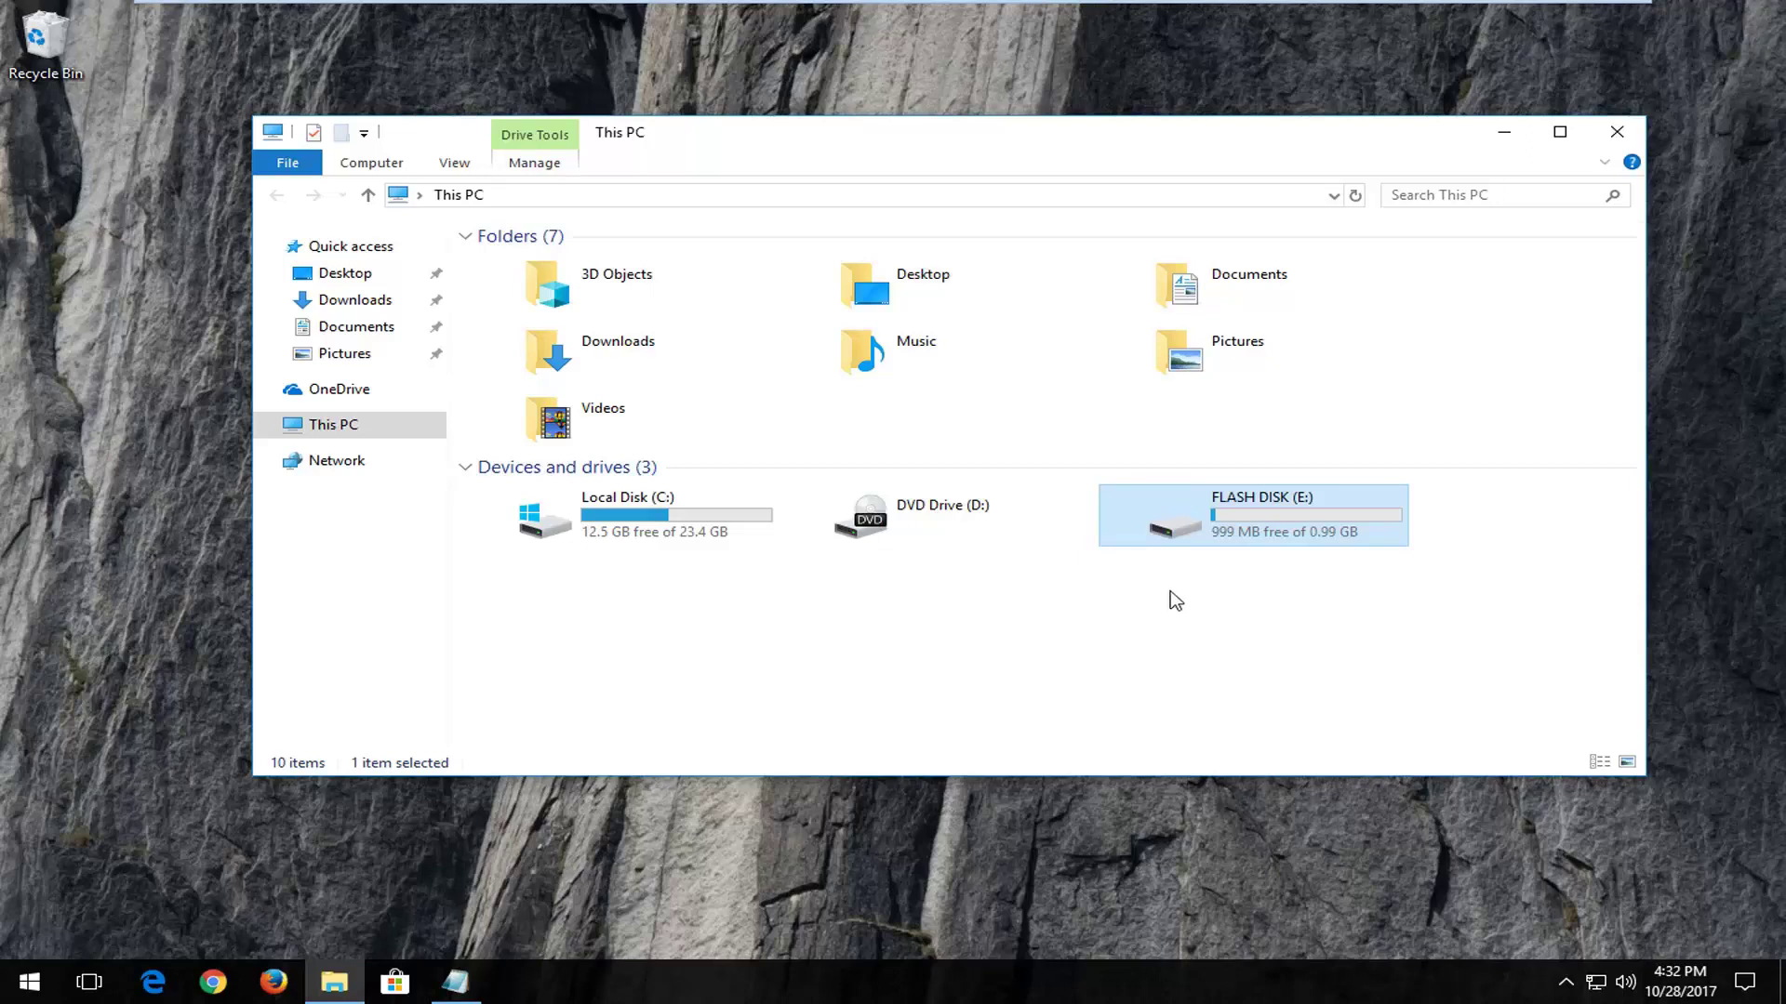